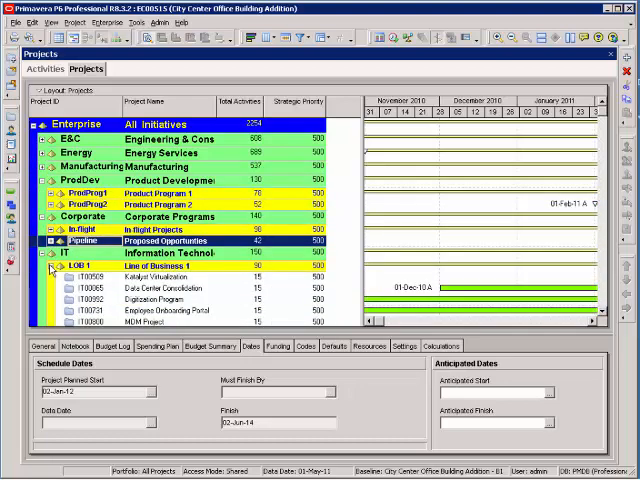
Step: Collapse Line of Business 1 and expand Line of Business 2 to list its projects
left_click(90, 268)
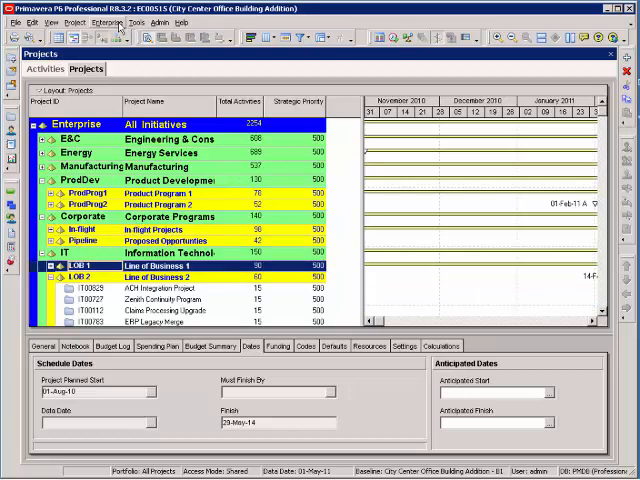
left_click(68, 24)
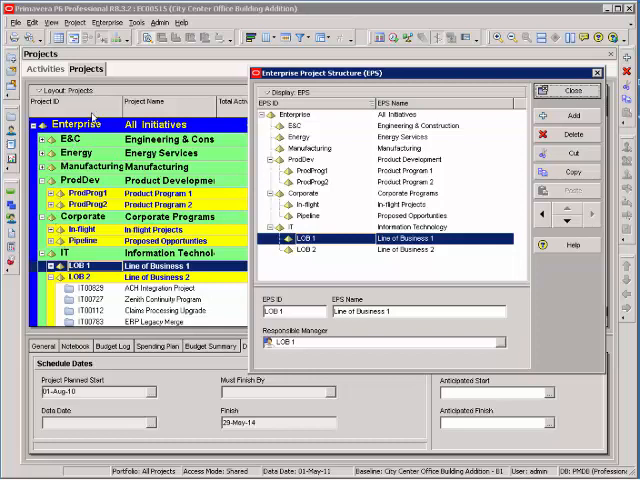
mouse_move(256, 144)
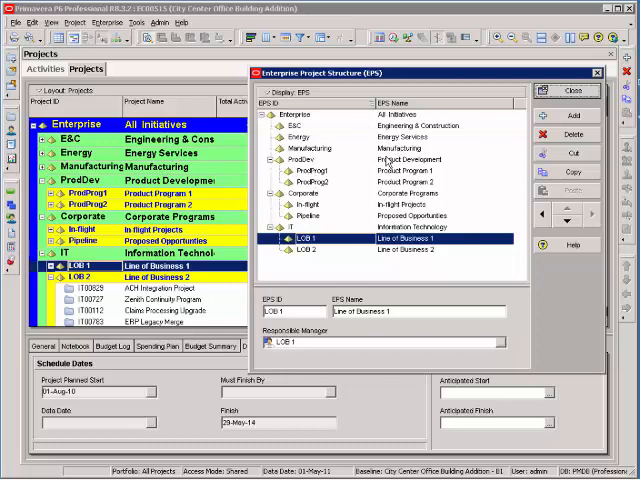
Step: Select the Manufacturing node in the Enterprise Project Structure editor
left_click(320, 148)
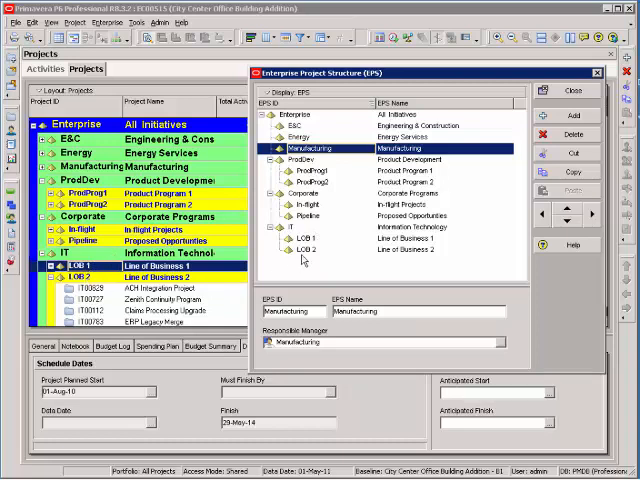
left_click(300, 250)
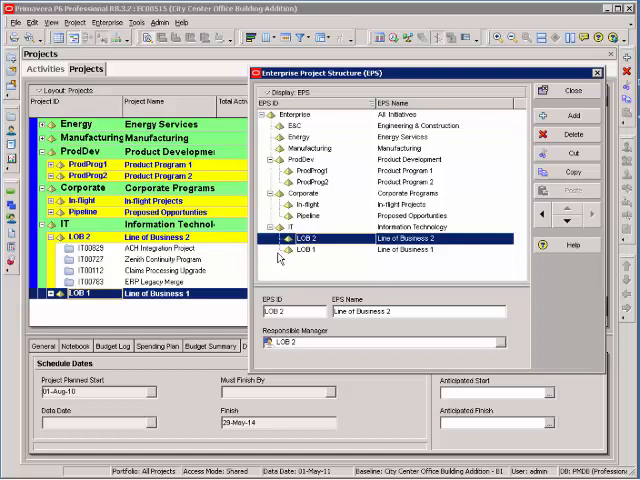
left_click(310, 250)
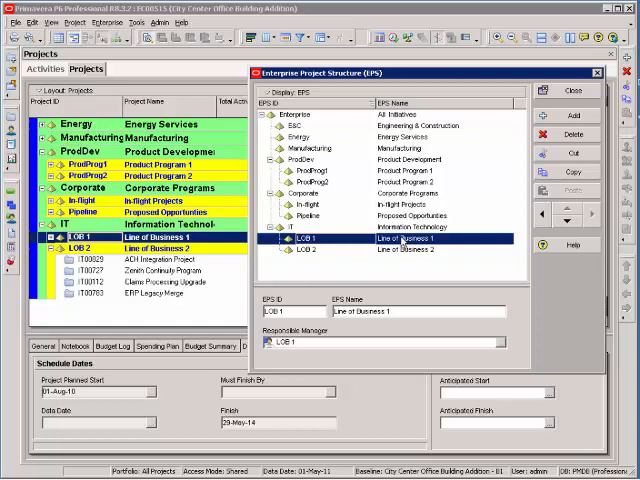
mouse_move(396, 250)
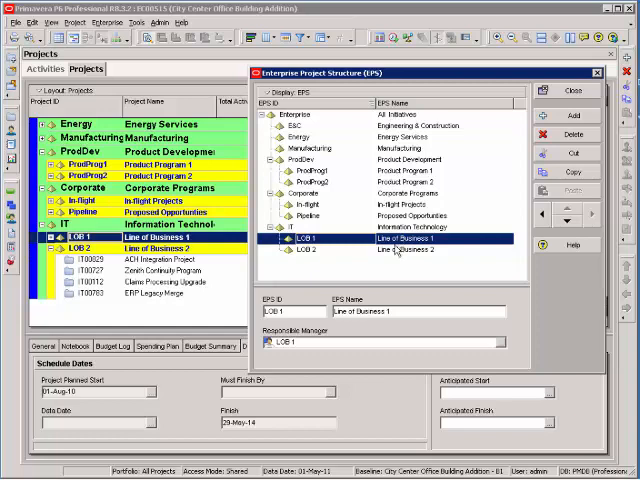
mouse_move(398, 248)
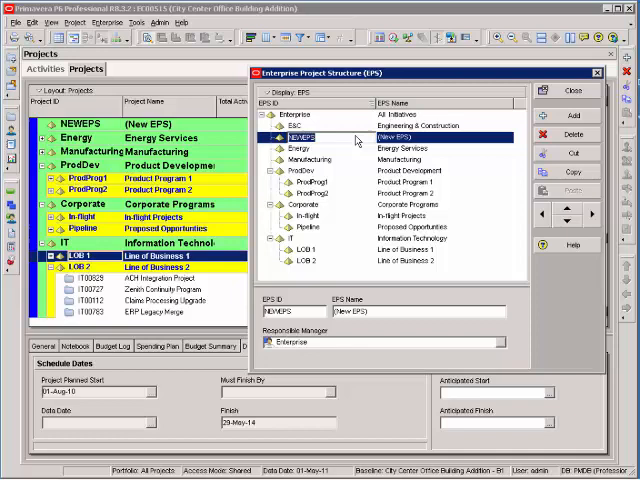
Step: Create EPS node ID 'Schools' named 'School Construction' under Engineering & Construction
type("Schools")
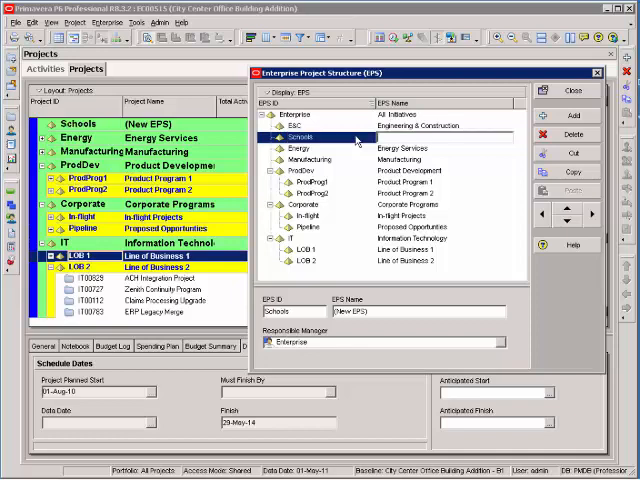
type("School Construction")
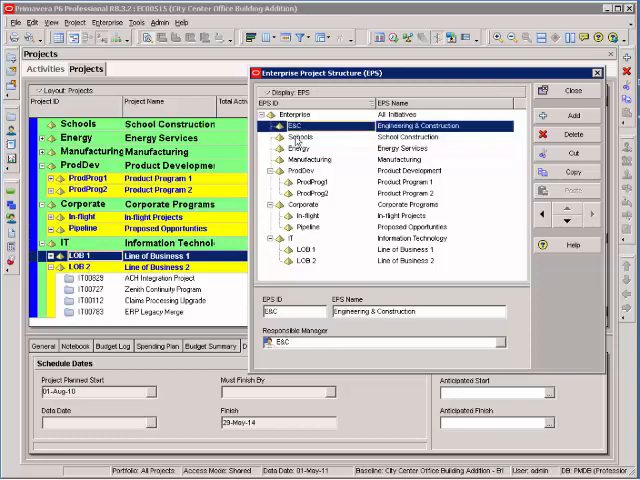
left_click(300, 136)
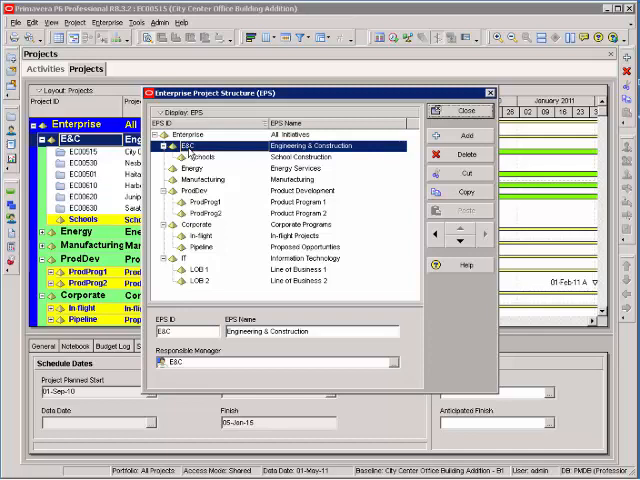
mouse_move(198, 164)
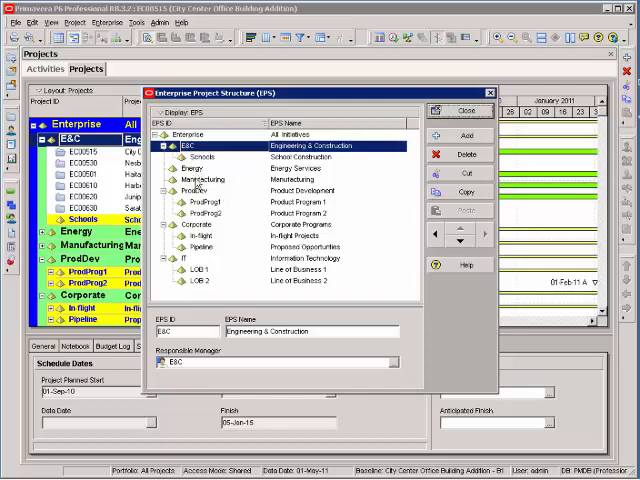
mouse_move(202, 180)
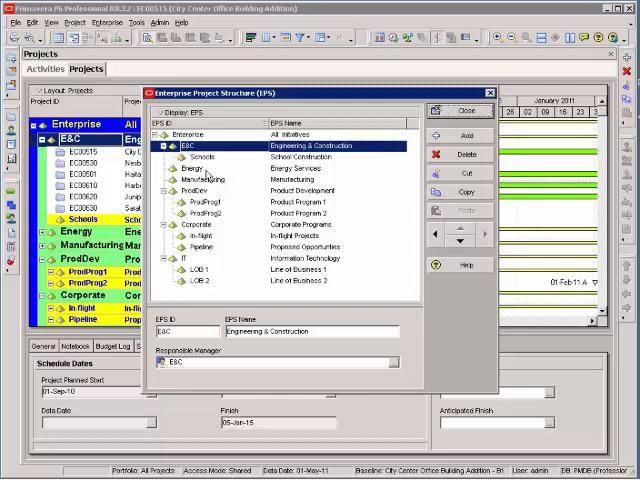